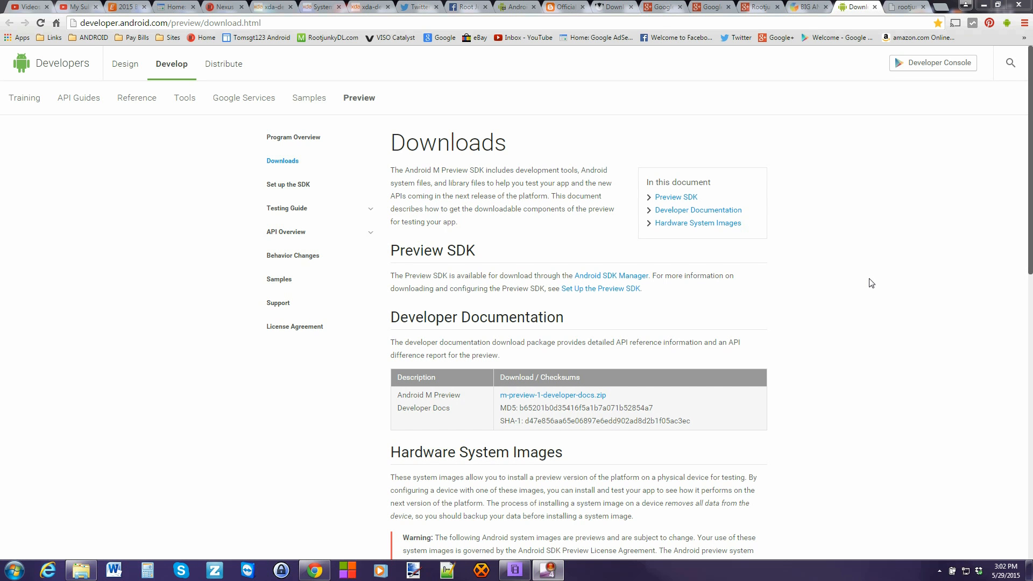
{"action": "mouse_move", "coordinate": [853, 282]}
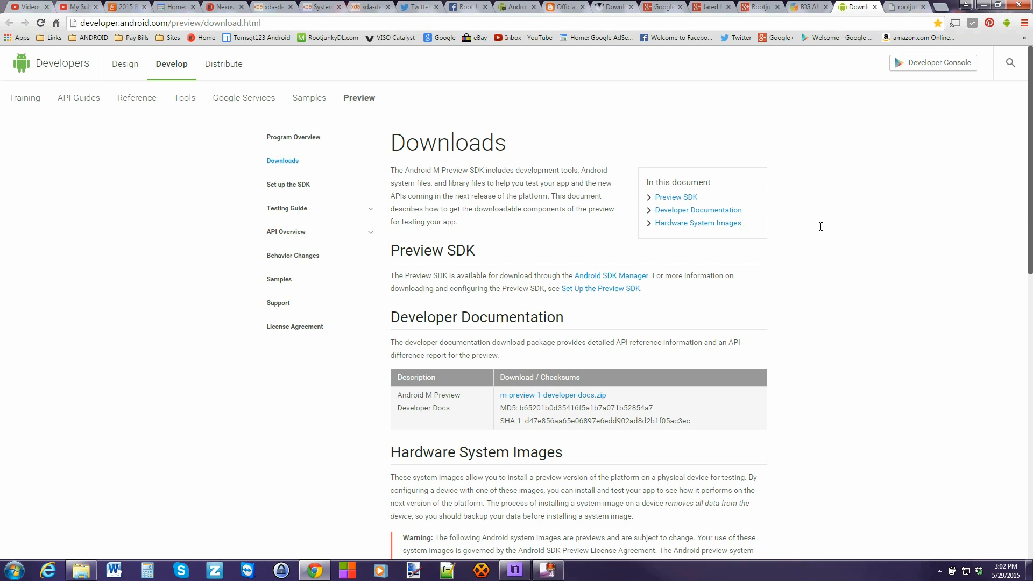
Scroll the Downloads page to the Hardware System Images table with the Nexus 6 shamu image.
{"action": "scroll", "scroll_direction": "down", "scroll_amount": 3}
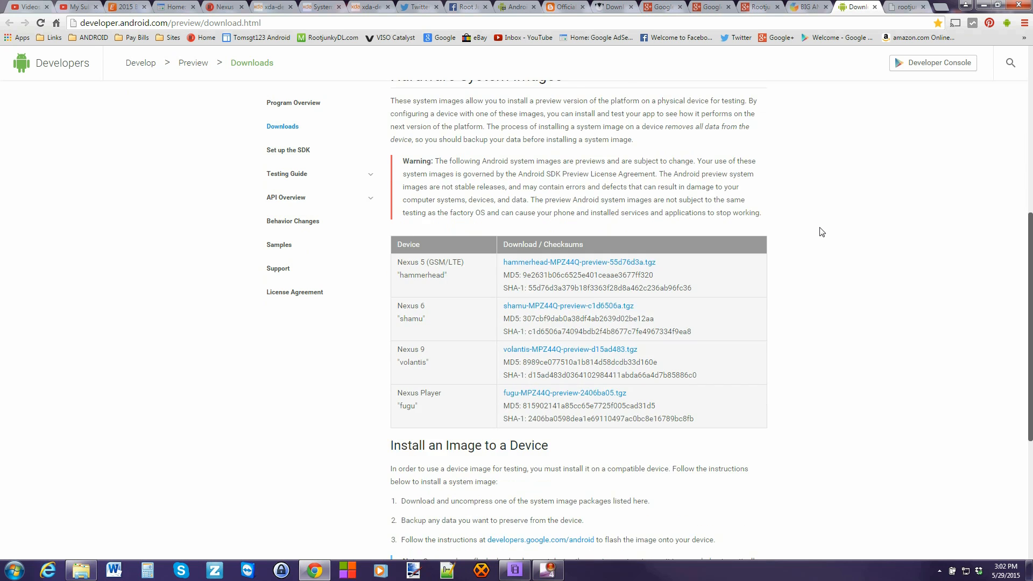
{"action": "scroll", "scroll_direction": "down", "scroll_amount": 3}
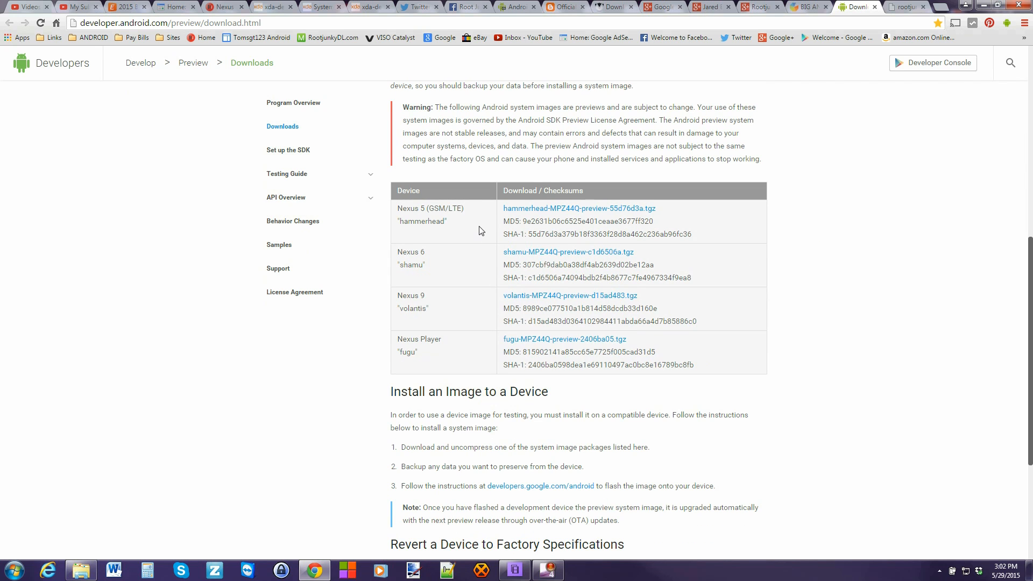
{"action": "mouse_move", "coordinate": [541, 207]}
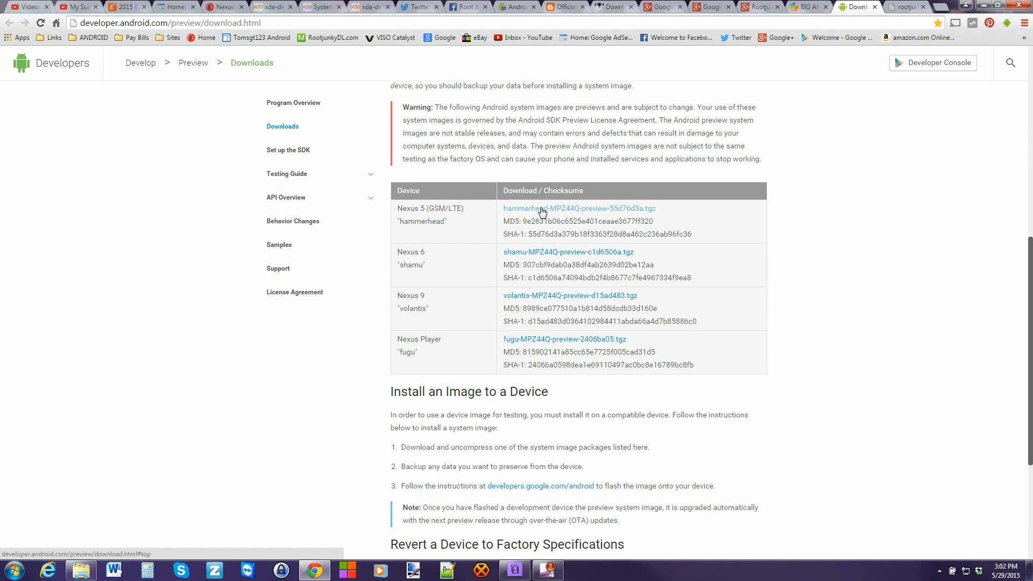
{"action": "mouse_move", "coordinate": [406, 212]}
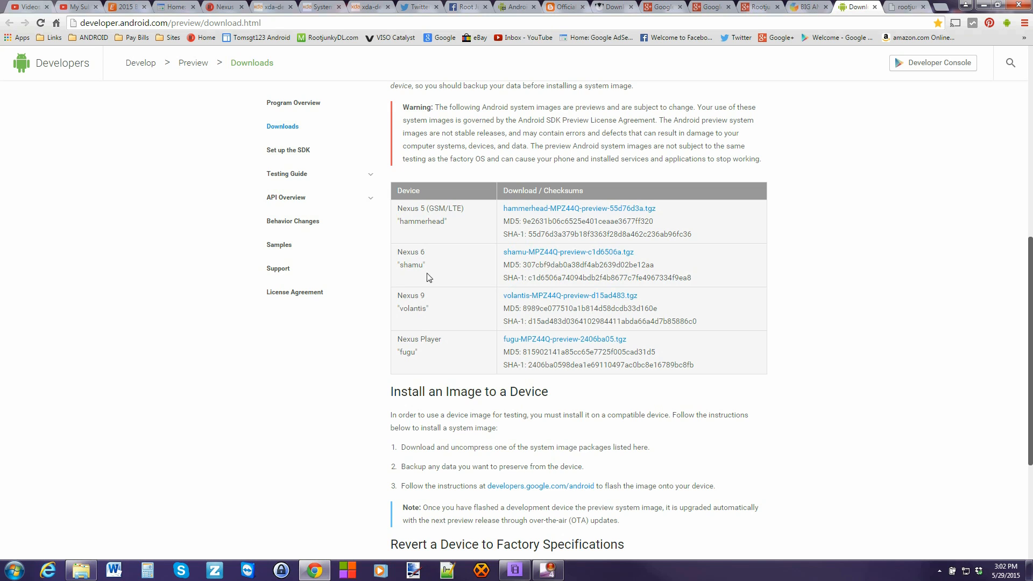
{"action": "mouse_move", "coordinate": [421, 298]}
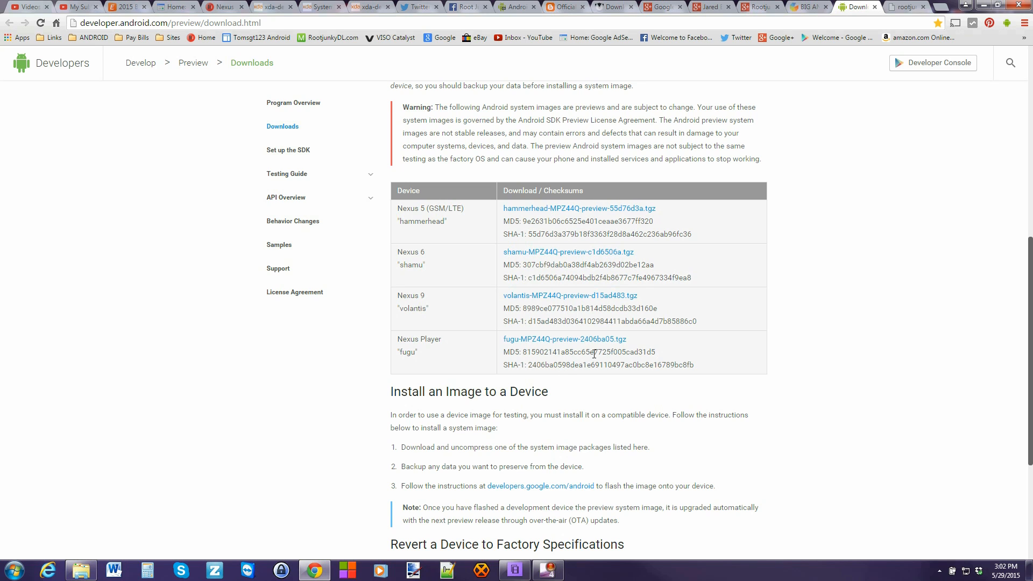
{"action": "mouse_move", "coordinate": [789, 272]}
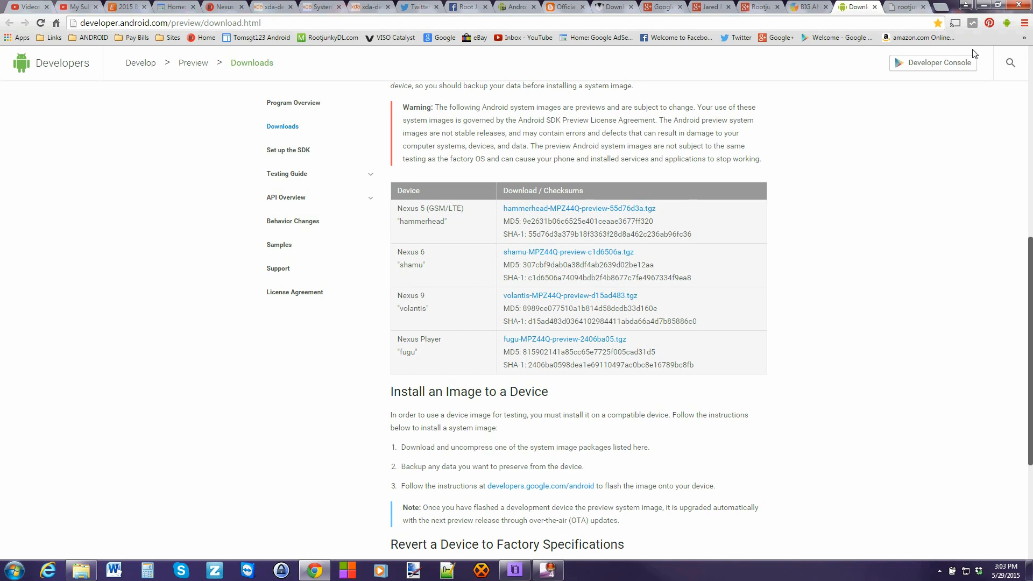
{"action": "mouse_move", "coordinate": [905, 9]}
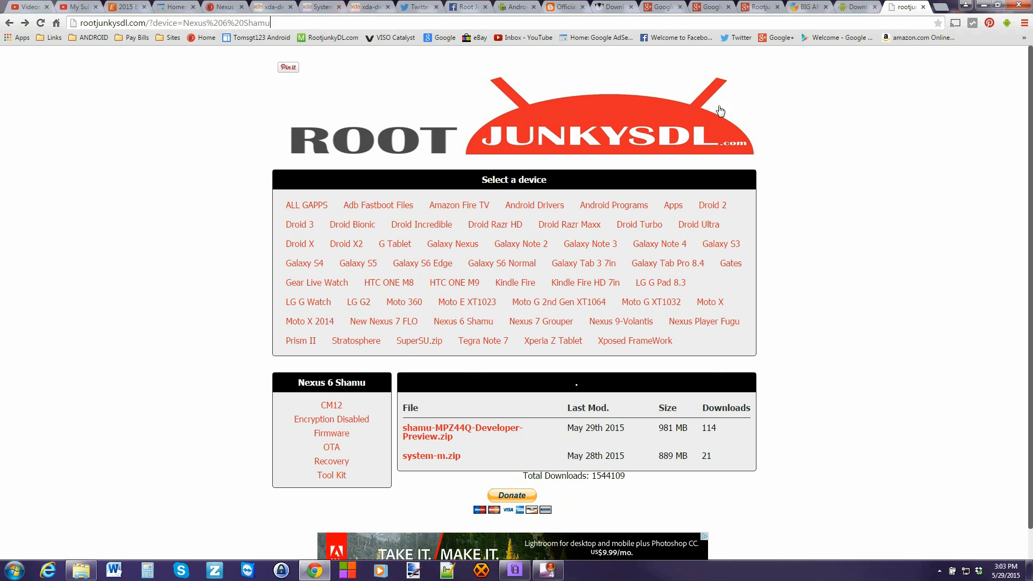
{"action": "mouse_move", "coordinate": [417, 7]}
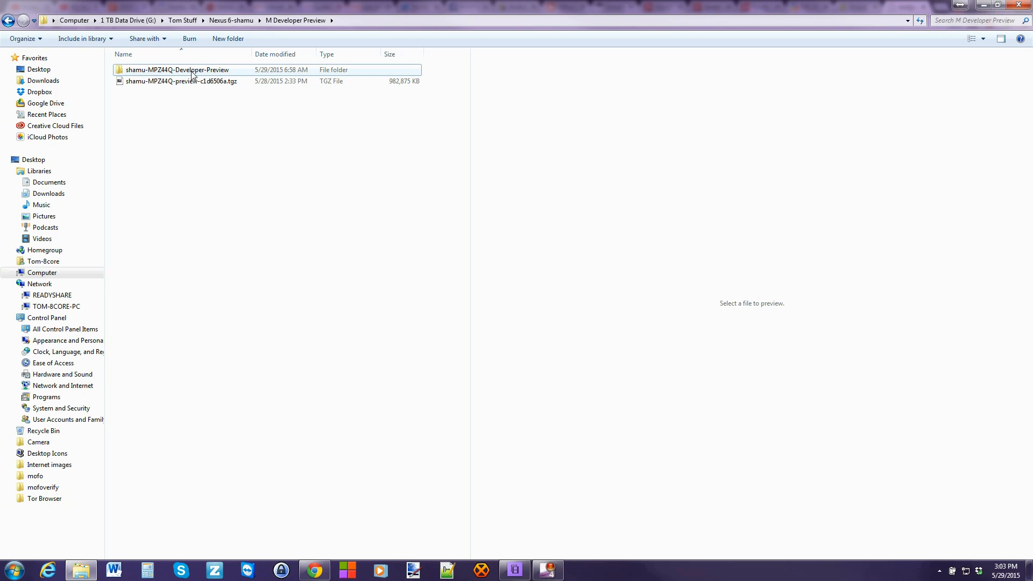
Open the extracted shamu-MPZ44Q-Developer-Preview folder showing flash-all, fastboot, adb and image files.
{"action": "double_click", "coordinate": [176, 69]}
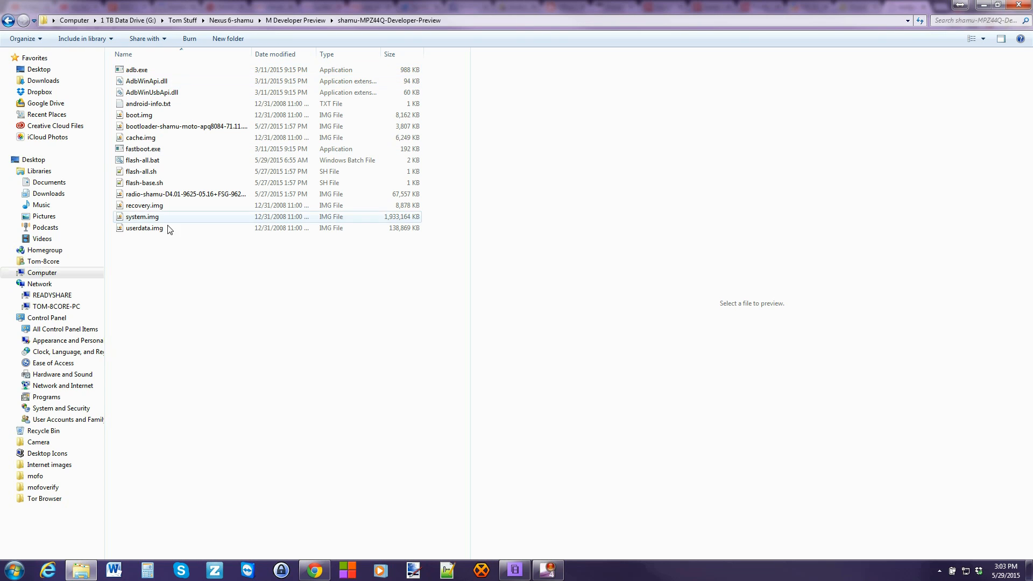